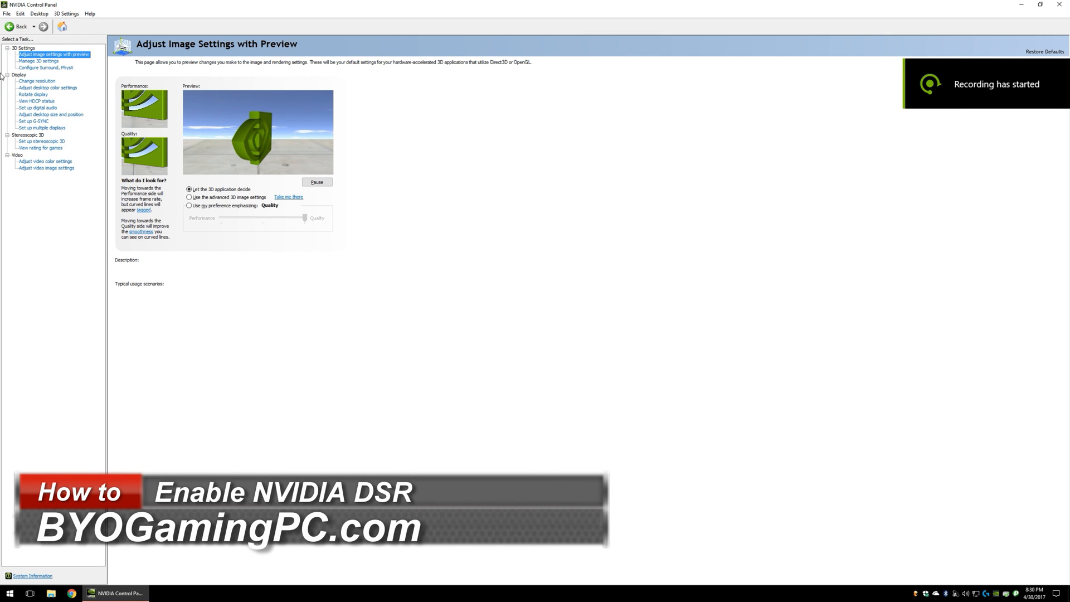
Open Change Resolution and scroll the resolution list, noting 2560 × 1440 native as current
{"action": "left_click", "coordinate": [37, 80]}
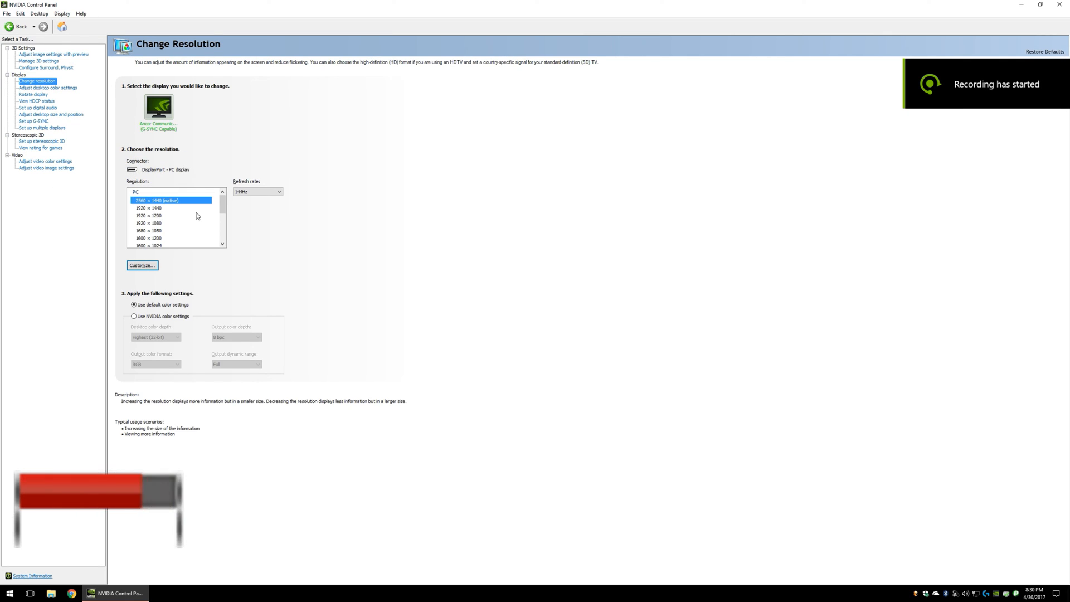
{"action": "scroll", "scroll_direction": "down", "scroll_amount": 3}
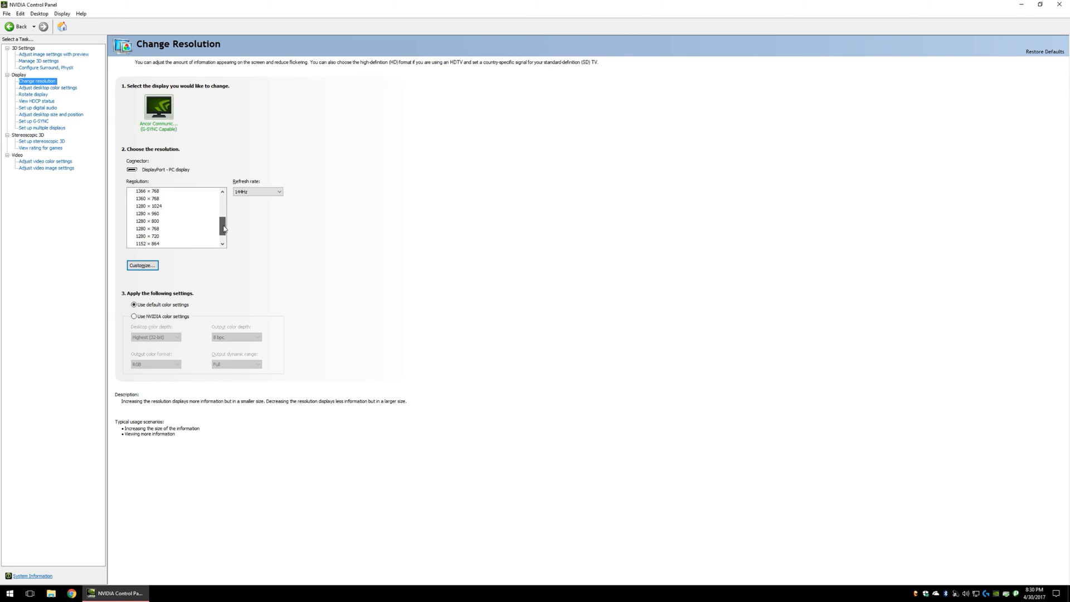
{"action": "scroll", "scroll_direction": "up", "scroll_amount": 3}
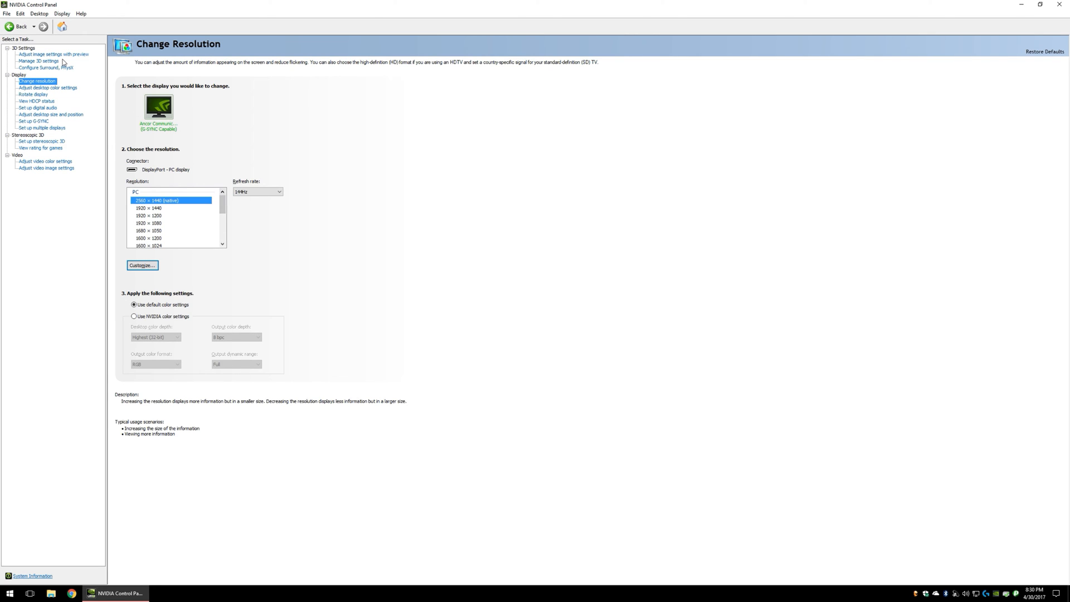
In global 3D settings, enable DSR factors 3.00x and 2.25x and confirm
{"action": "left_click", "coordinate": [53, 55]}
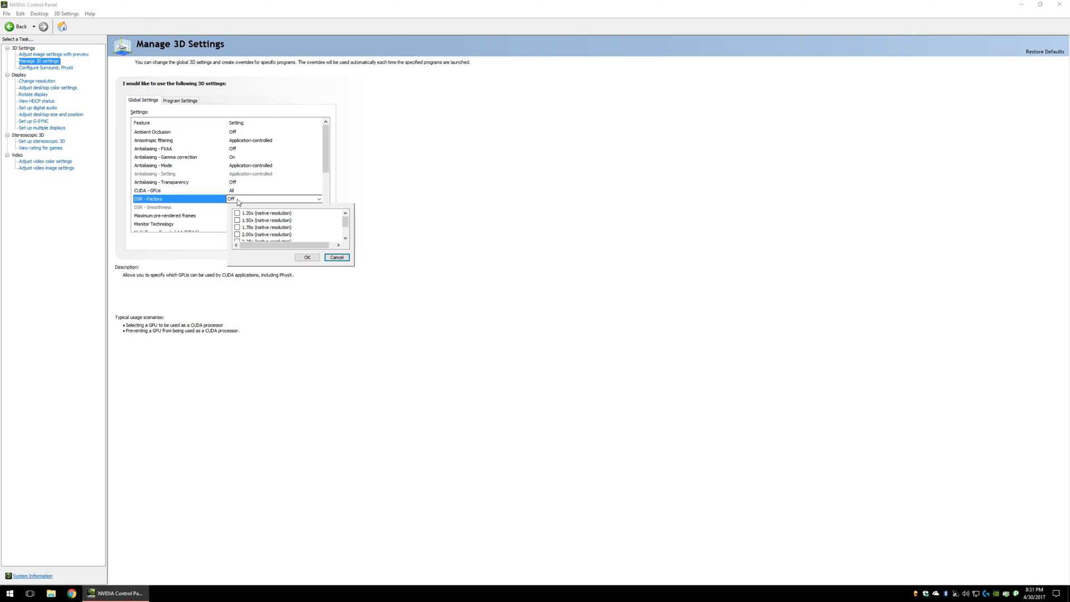
{"action": "left_click", "coordinate": [337, 257]}
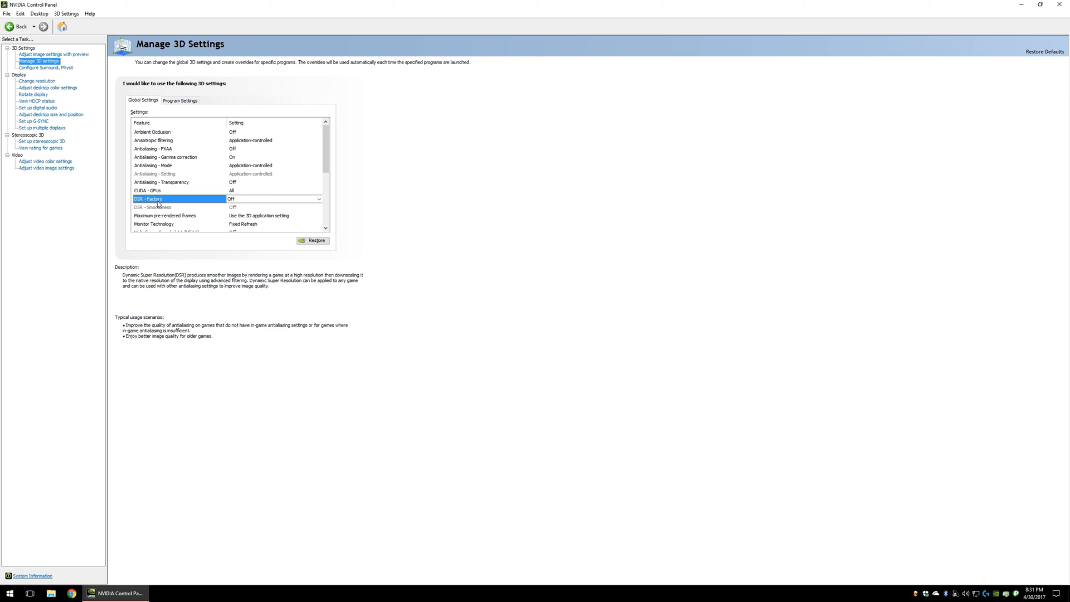
{"action": "left_click", "coordinate": [319, 198]}
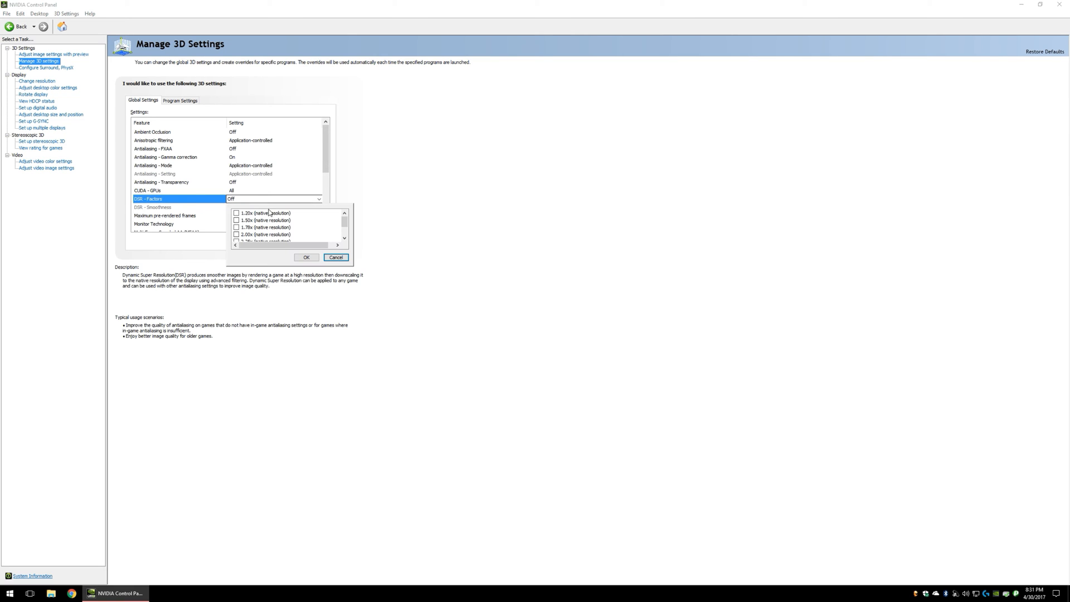
{"action": "scroll", "scroll_direction": "down", "scroll_amount": 3}
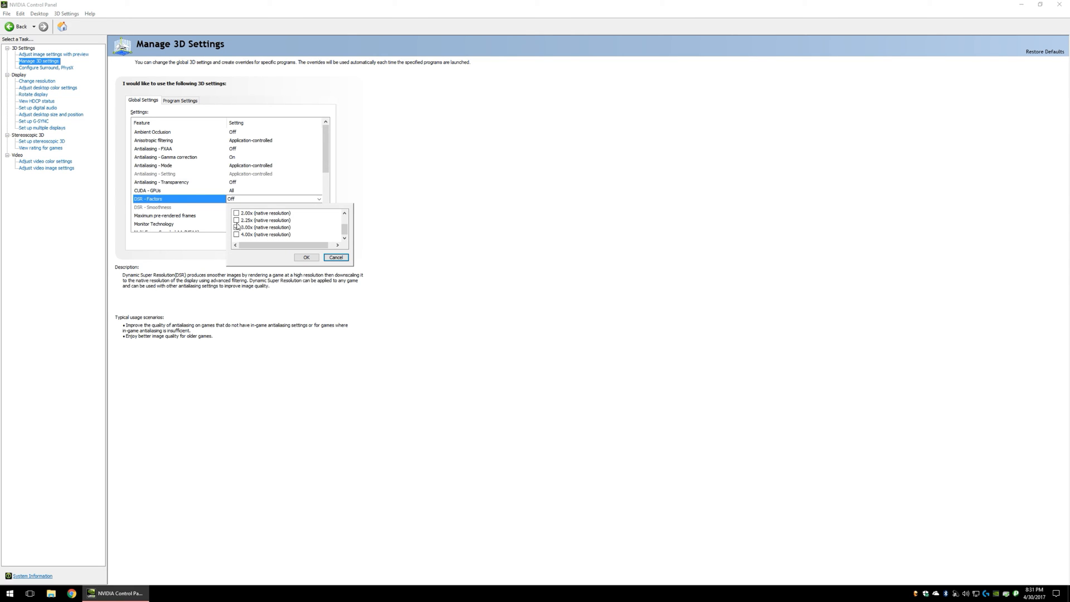
{"action": "left_click", "coordinate": [237, 228]}
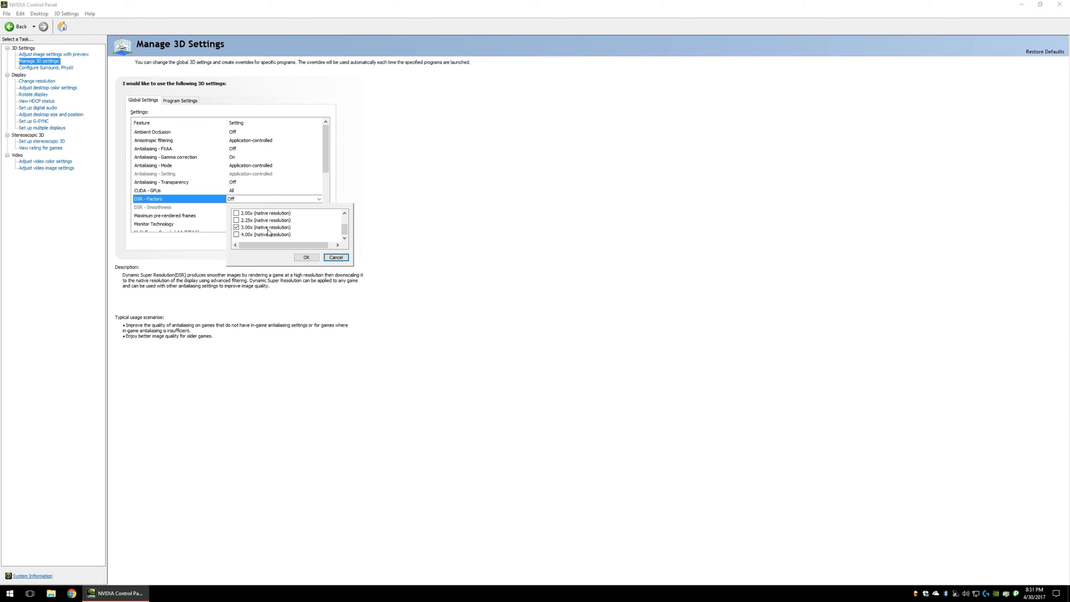
{"action": "left_click", "coordinate": [237, 220]}
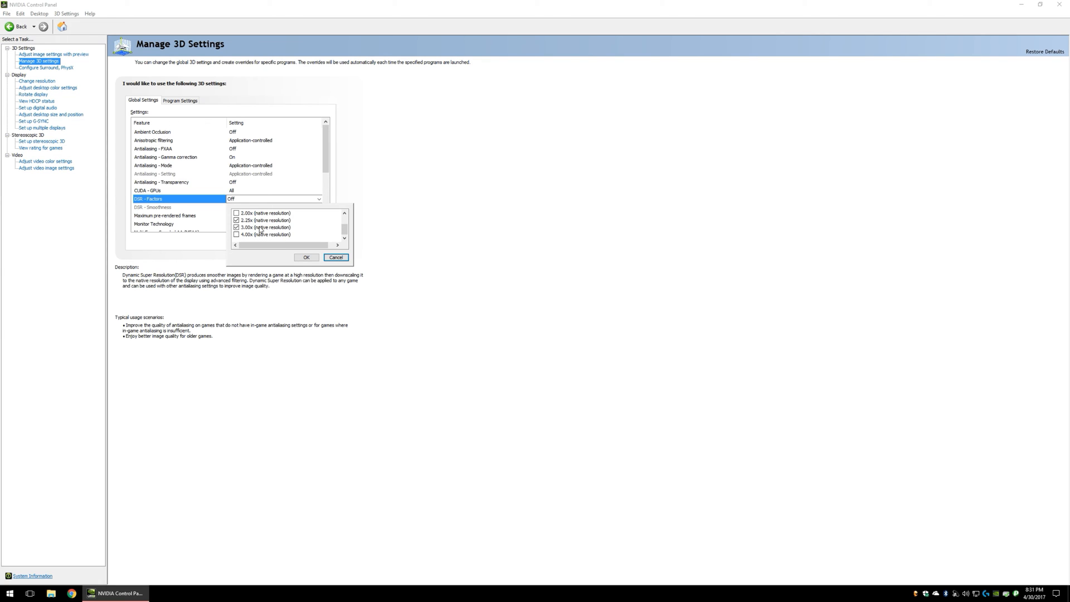
{"action": "scroll", "scroll_direction": "up", "scroll_amount": 3}
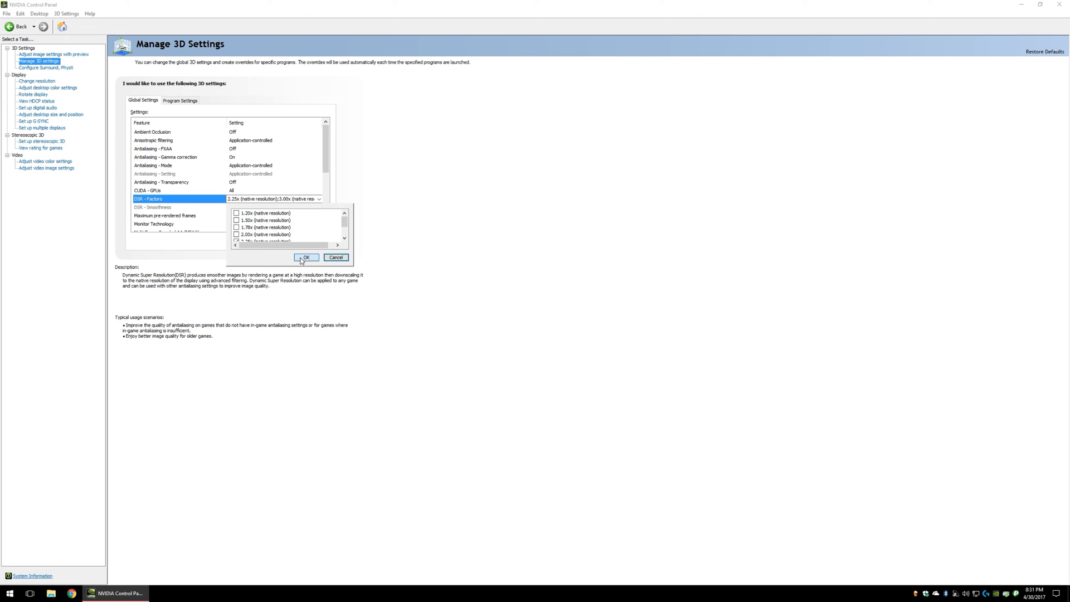
{"action": "left_click", "coordinate": [305, 258]}
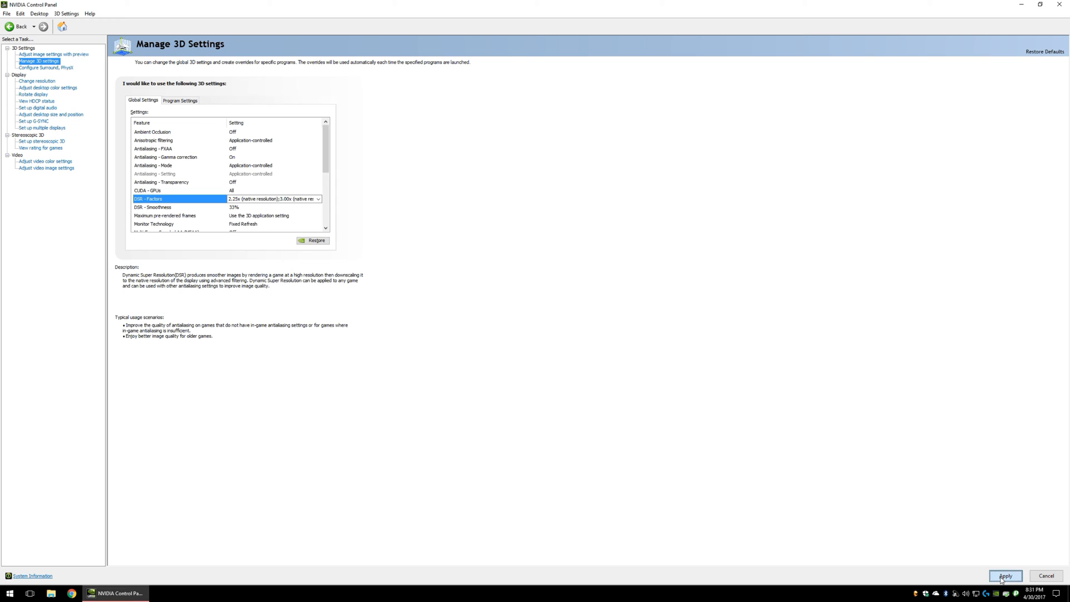
{"action": "mouse_move", "coordinate": [635, 437]}
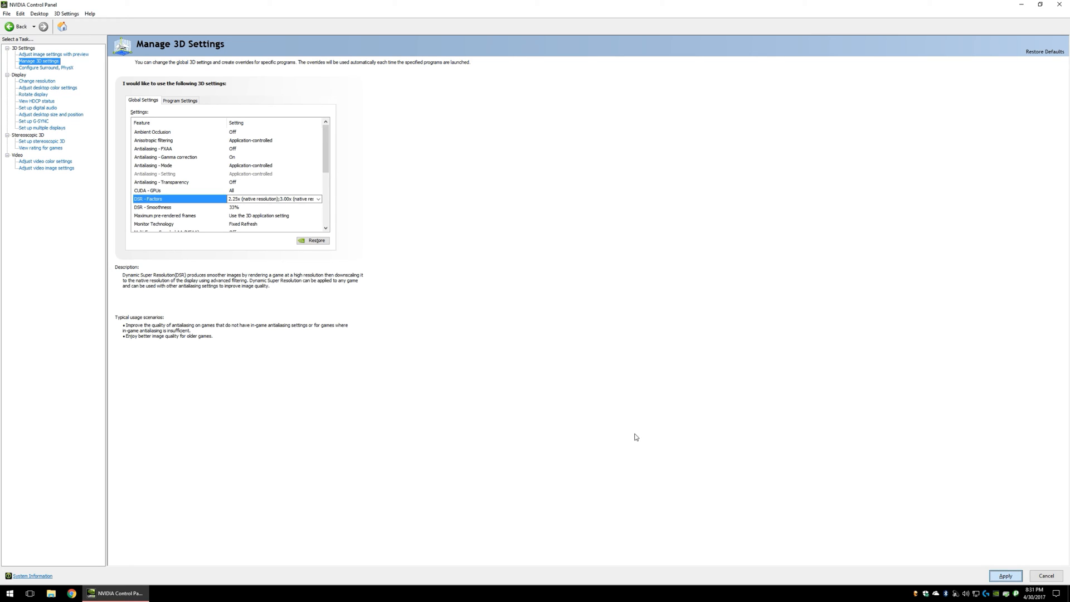
{"action": "mouse_move", "coordinate": [320, 159]}
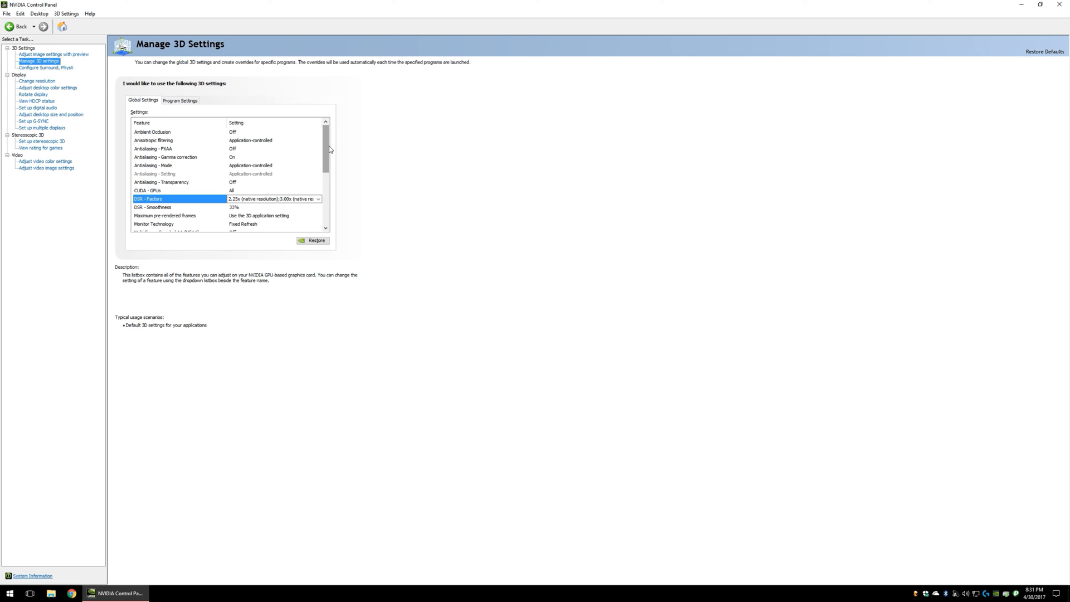
View the resolution list showing DSR entries 4434 × 2494 (3.00x) and 3840 × 2160 (2.25x)
{"action": "left_click", "coordinate": [37, 80]}
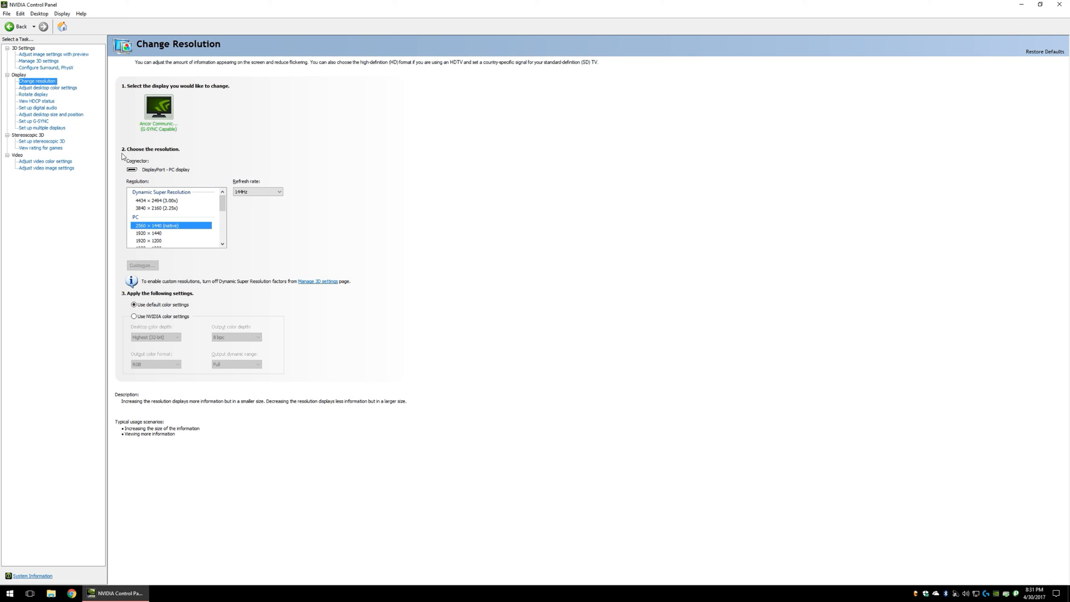
{"action": "mouse_move", "coordinate": [154, 208]}
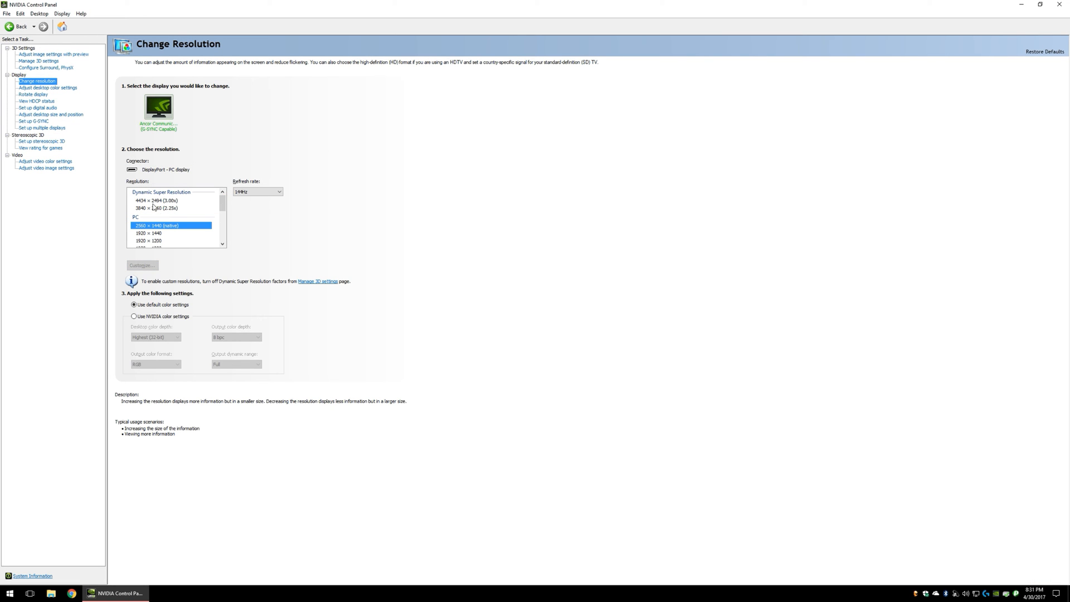
{"action": "mouse_move", "coordinate": [42, 124]}
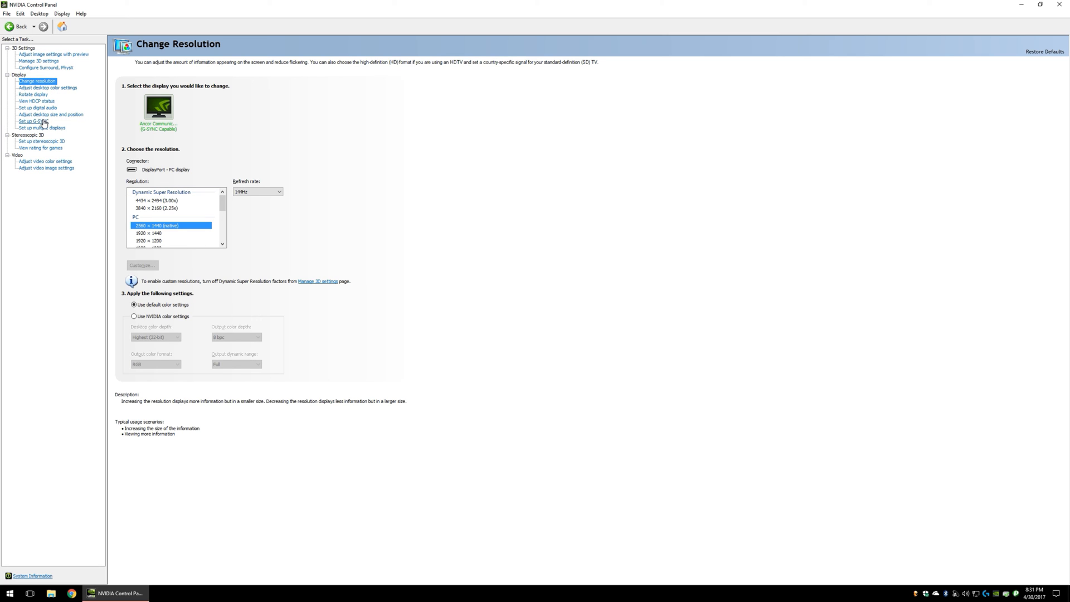
{"action": "mouse_move", "coordinate": [38, 61]}
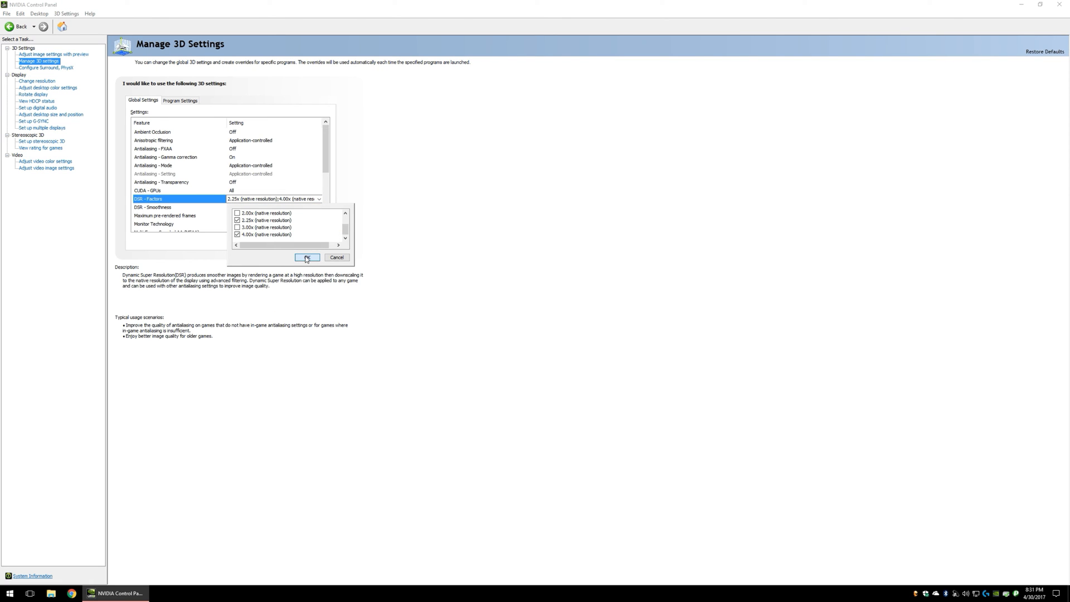
Confirm DSR factors 2.25x and 4.00x, with 3.00x removed
{"action": "left_click", "coordinate": [306, 257]}
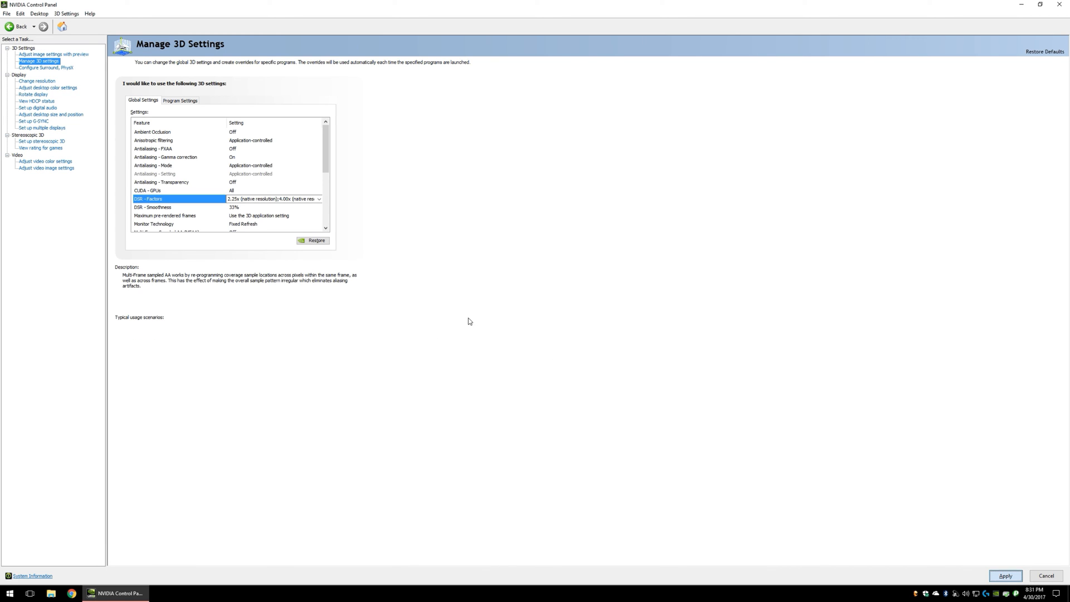
{"action": "mouse_move", "coordinate": [536, 305]}
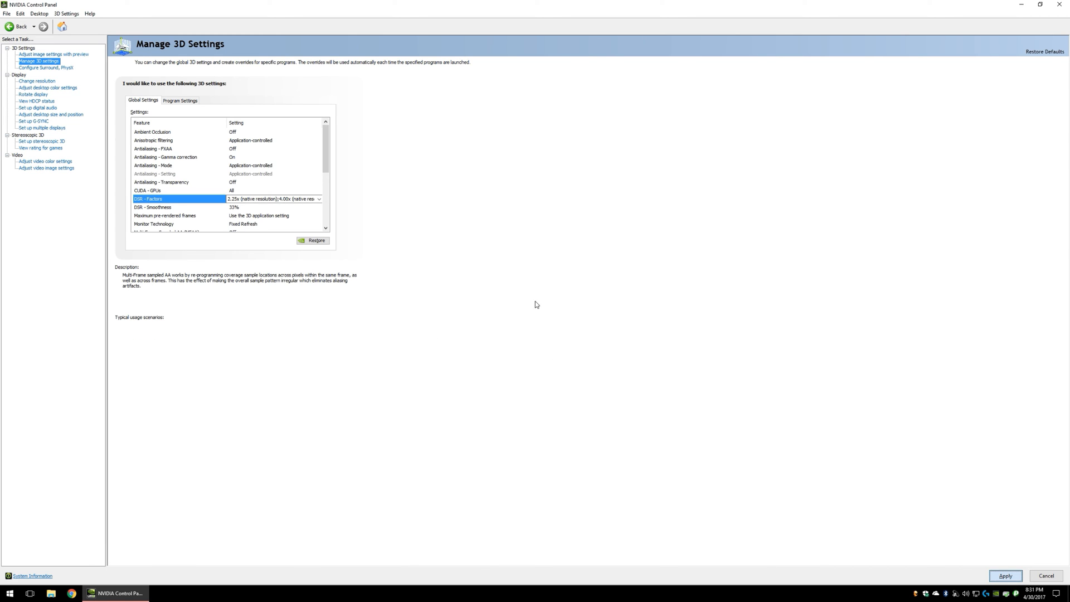
{"action": "mouse_move", "coordinate": [39, 125]}
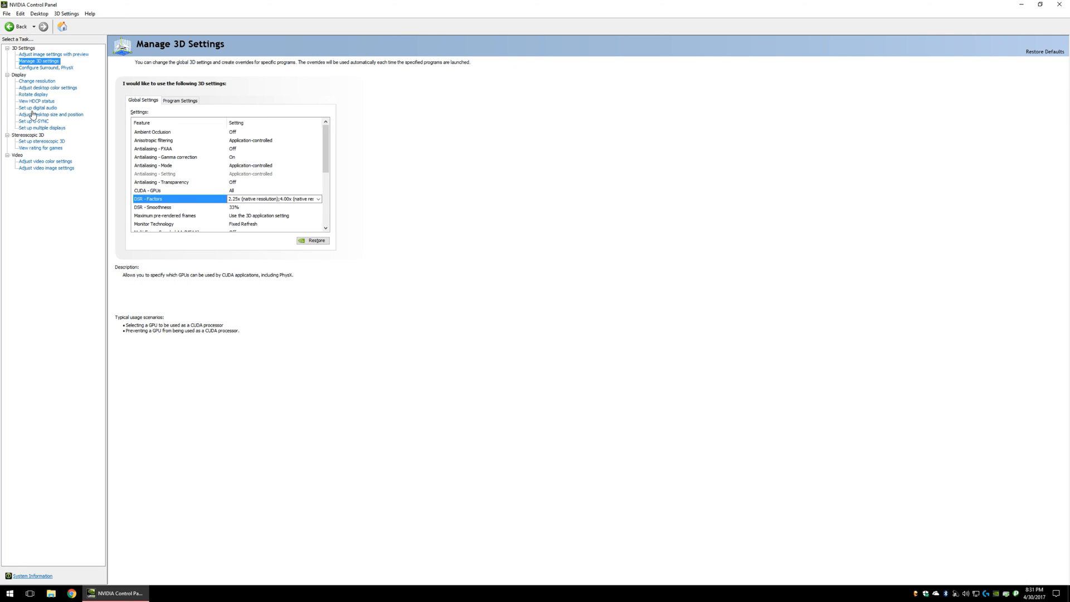
Select the 5120 × 2880 (4.00x) resolution in the Change Resolution list
{"action": "left_click", "coordinate": [37, 80]}
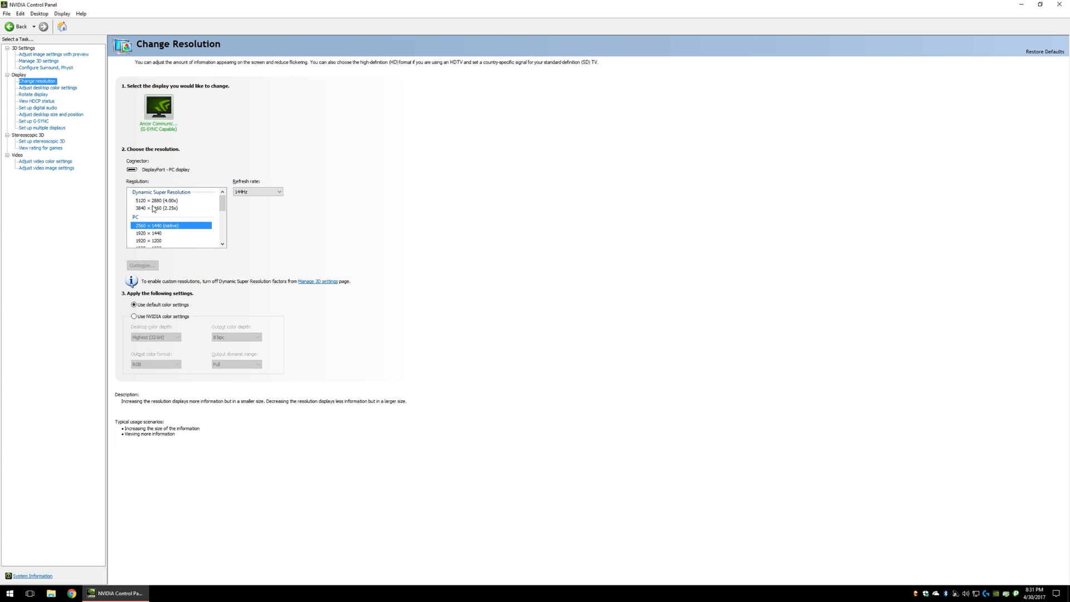
{"action": "left_click", "coordinate": [156, 200]}
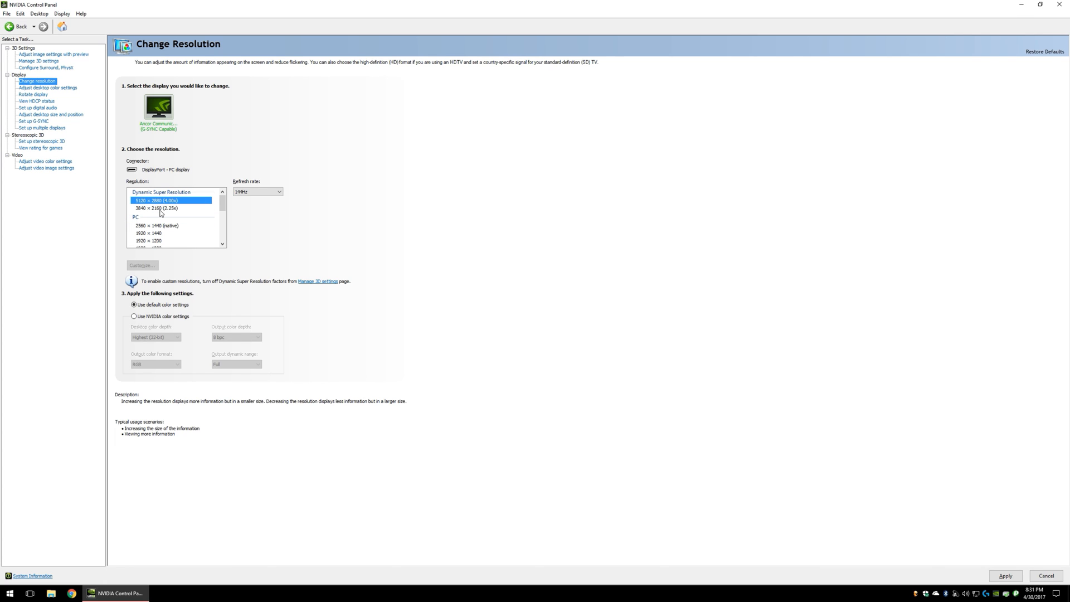
{"action": "mouse_move", "coordinate": [405, 438]}
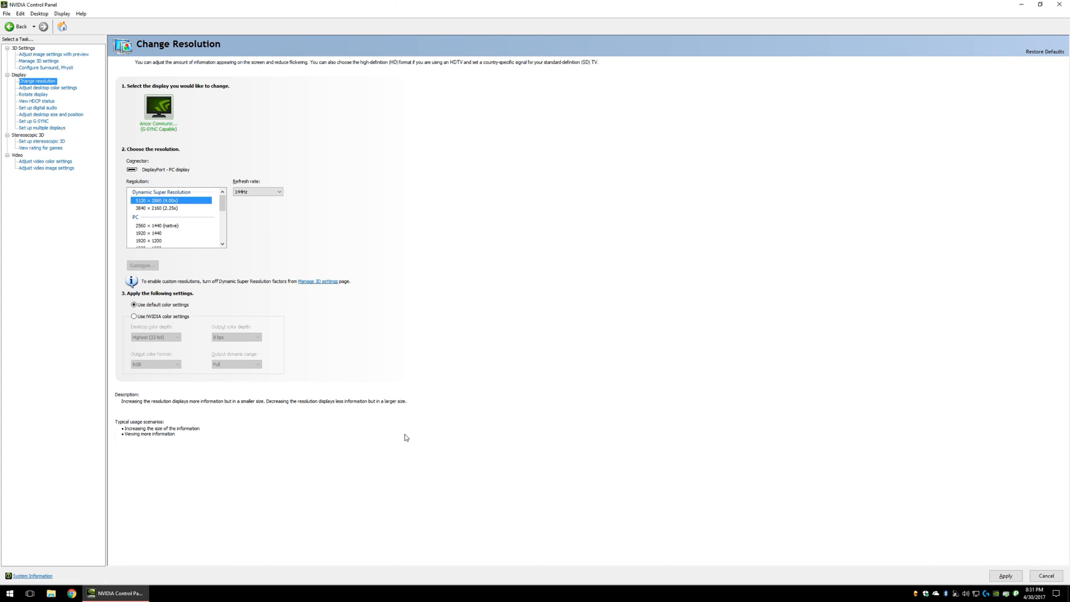
{"action": "mouse_move", "coordinate": [399, 424]}
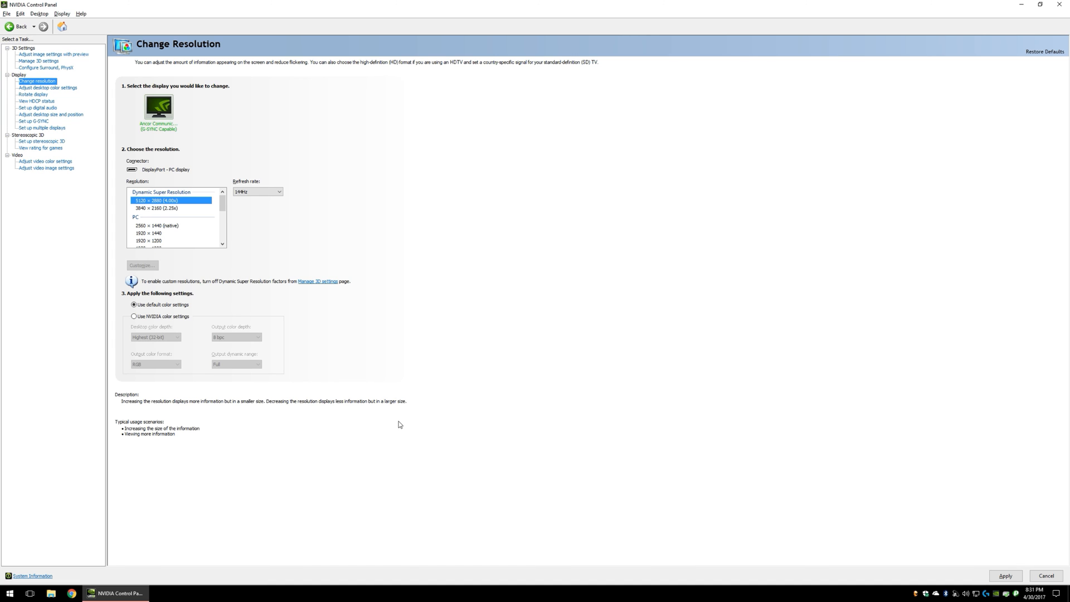